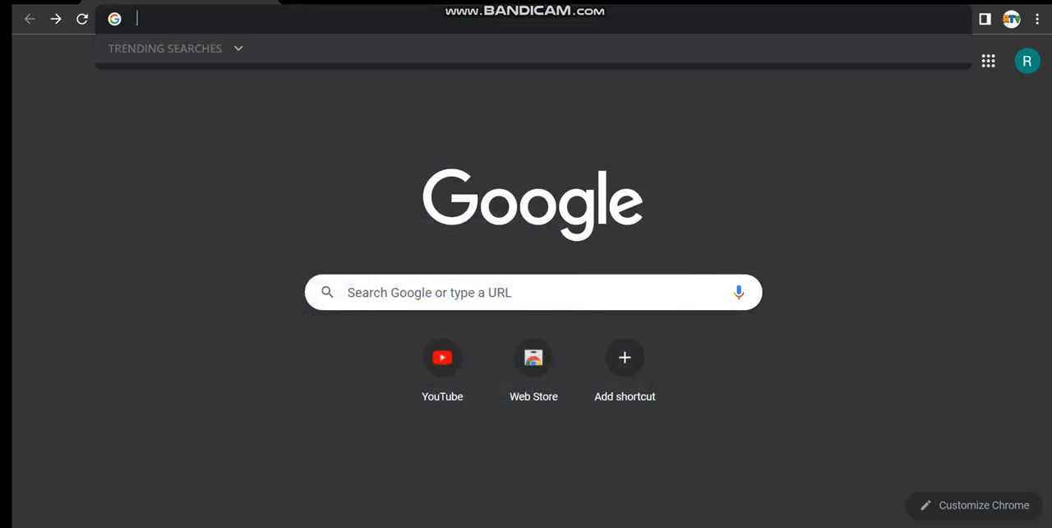
# Step: Search Google for "HP Laptops" from the new tab's address bar
pyautogui.write('HP')
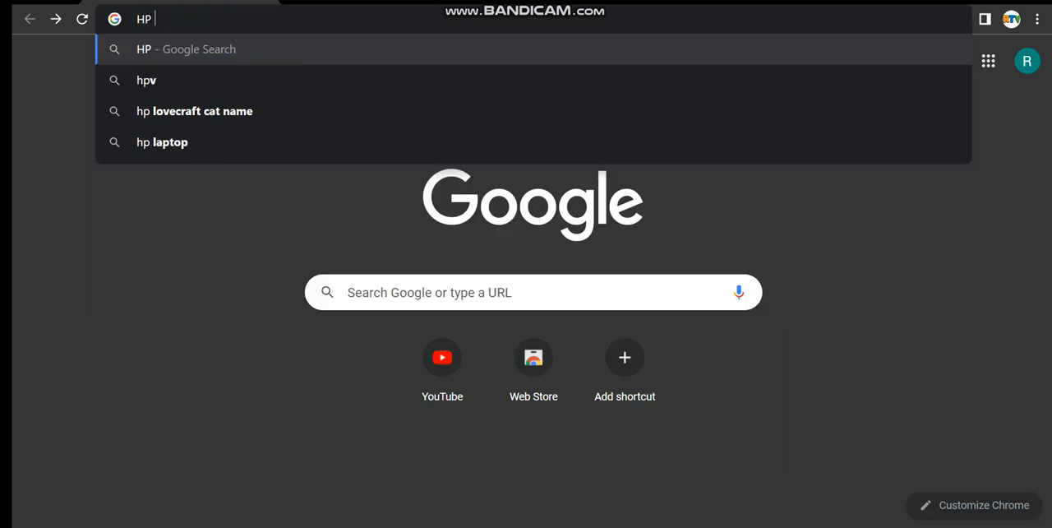
pyautogui.write('Laptops')
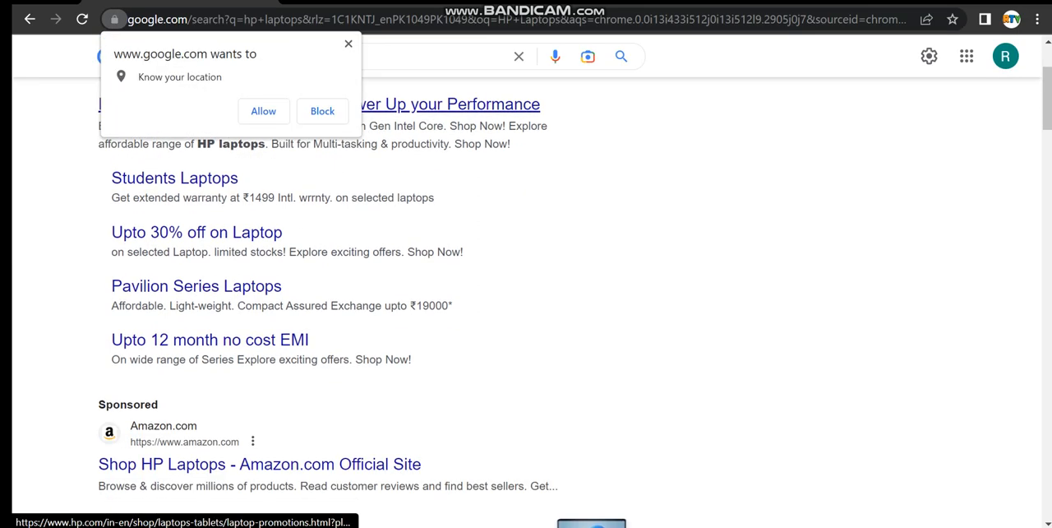
# Step: Dismiss the location popup and reach the "Which laptop is best for HP?" answer under People also ask
pyautogui.click(322, 112)
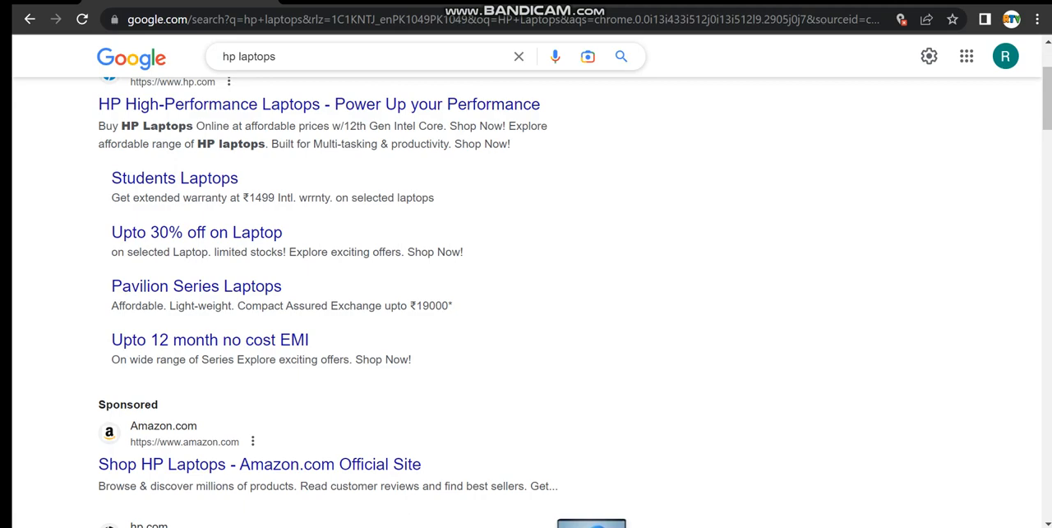
pyautogui.scroll(3)
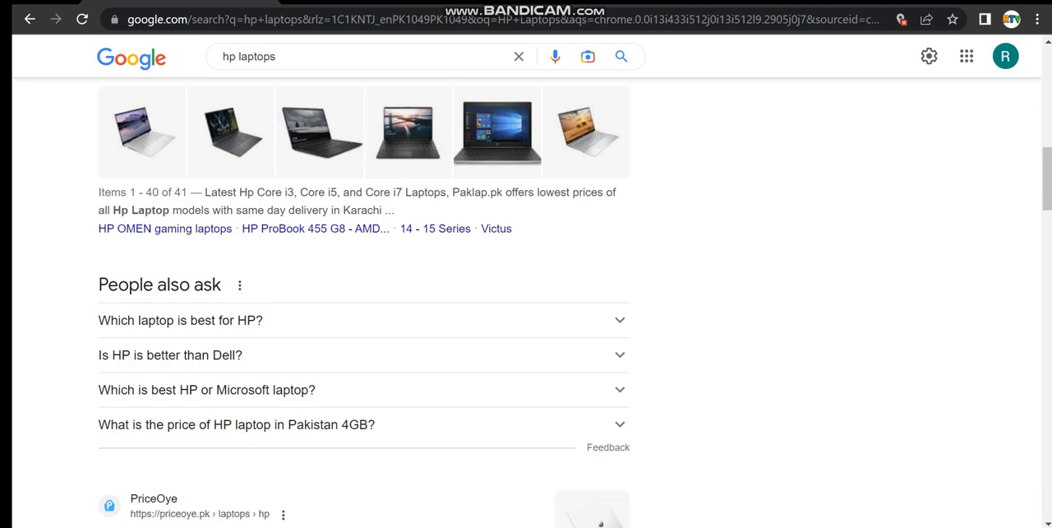
pyautogui.scroll(-3)
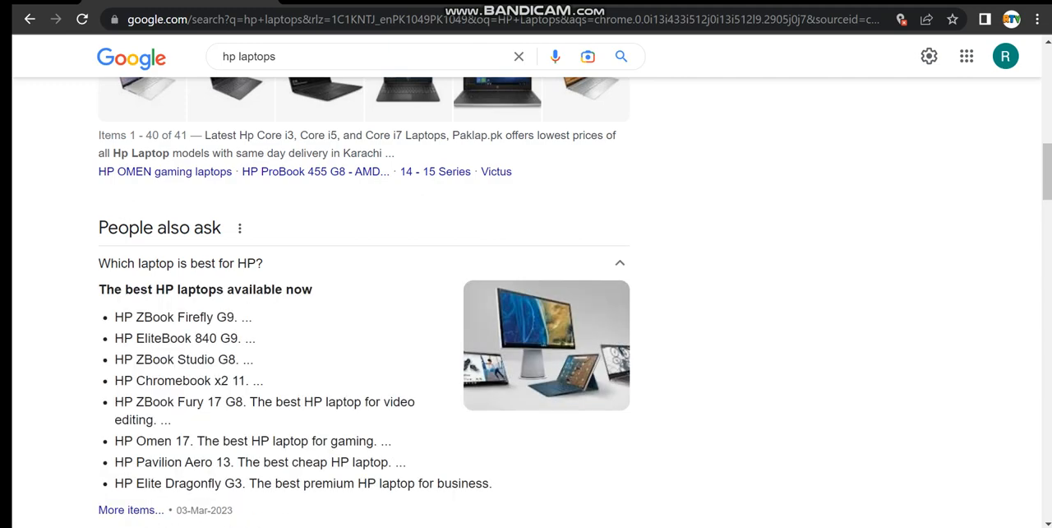
pyautogui.scroll(-3)
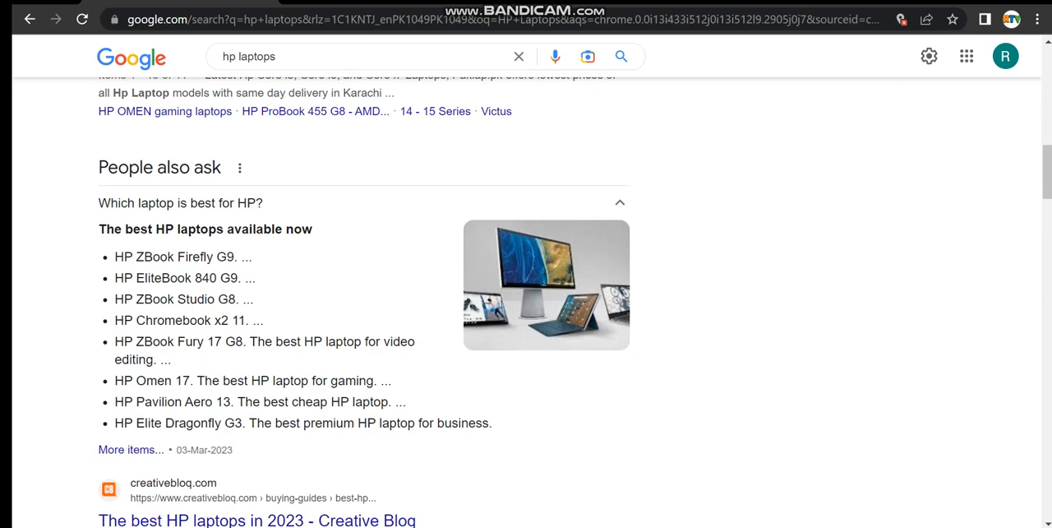
# Step: Scroll to the HP vs Dell and No 1 HP laptop answers, revealing the price table
pyautogui.scroll(-3)
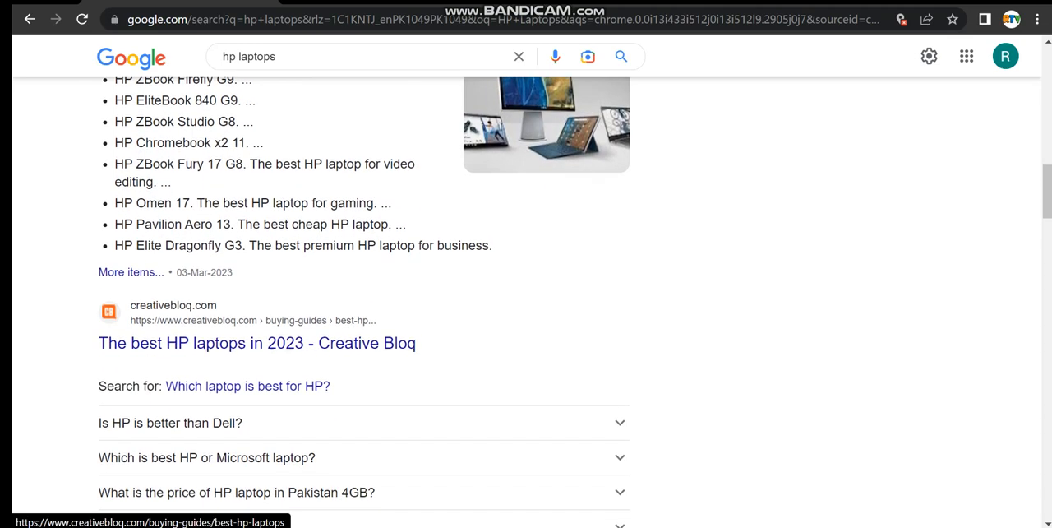
pyautogui.scroll(-3)
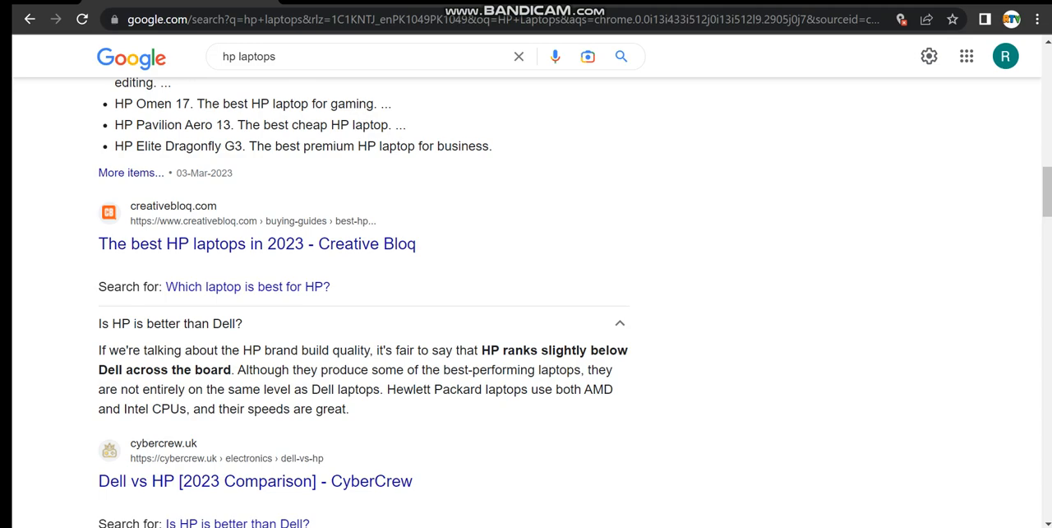
pyautogui.scroll(-3)
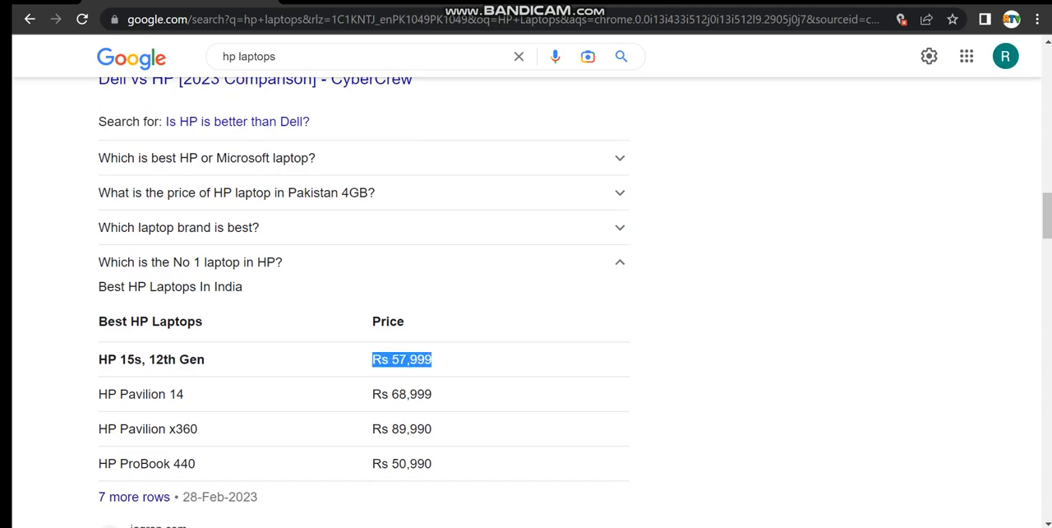
# Step: Return to the top of the results to refine the "hp laptops" query
pyautogui.scroll(-3)
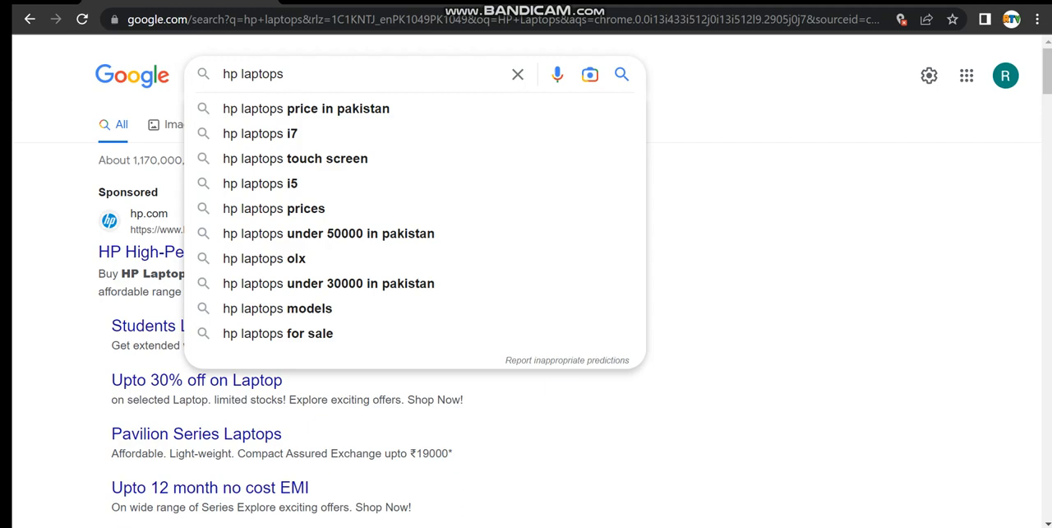
# Step: Search for "hp laptops price in pakistan"
pyautogui.write('pr')
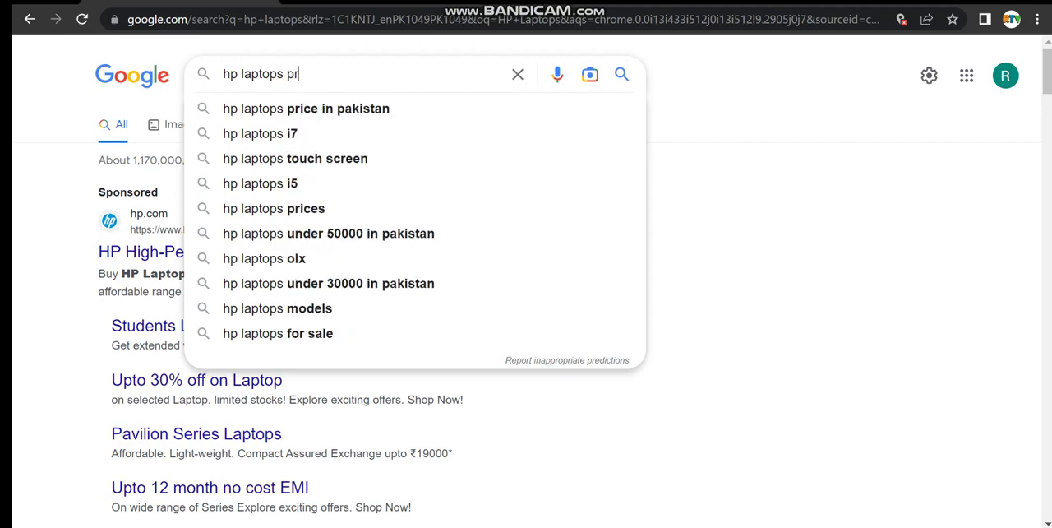
pyautogui.write('ice in pakista')
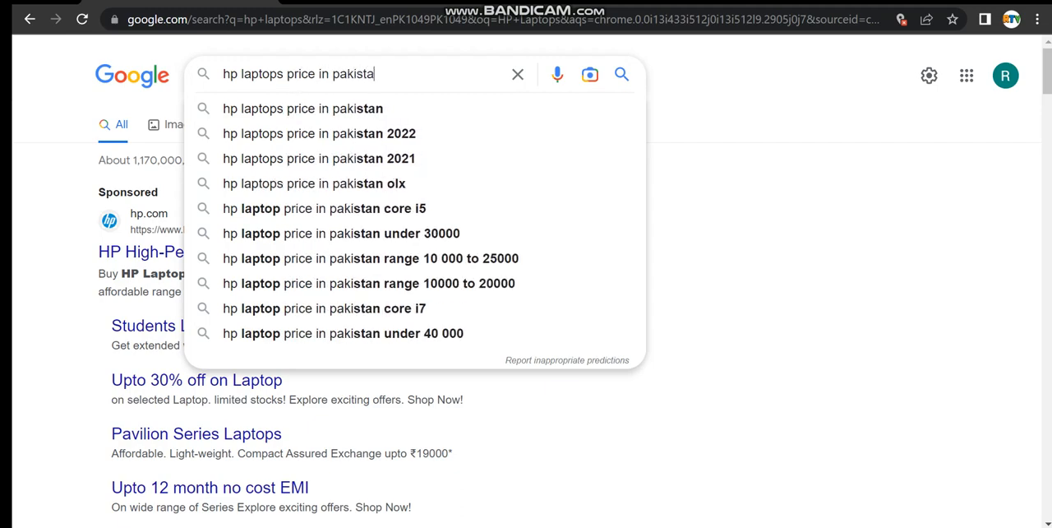
pyautogui.click(303, 108)
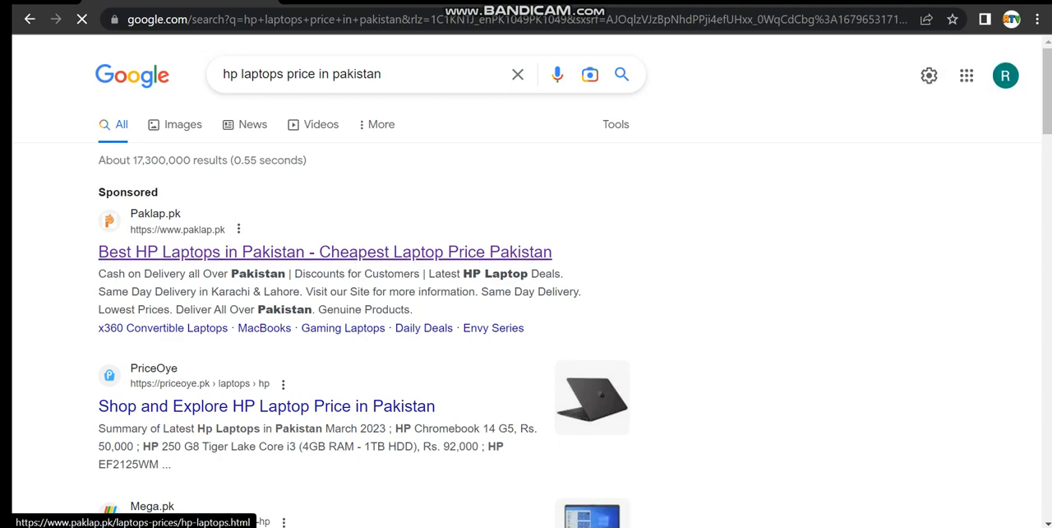
# Step: Refine the query to "hp laptops core i5 8th generation price in pakistan"
pyautogui.click(370, 74)
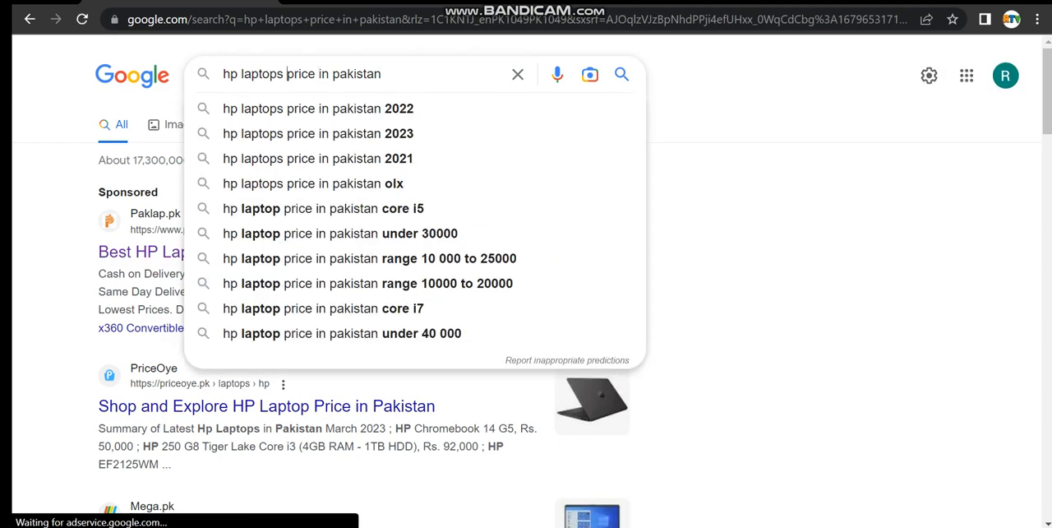
pyautogui.write('core i5 8th')
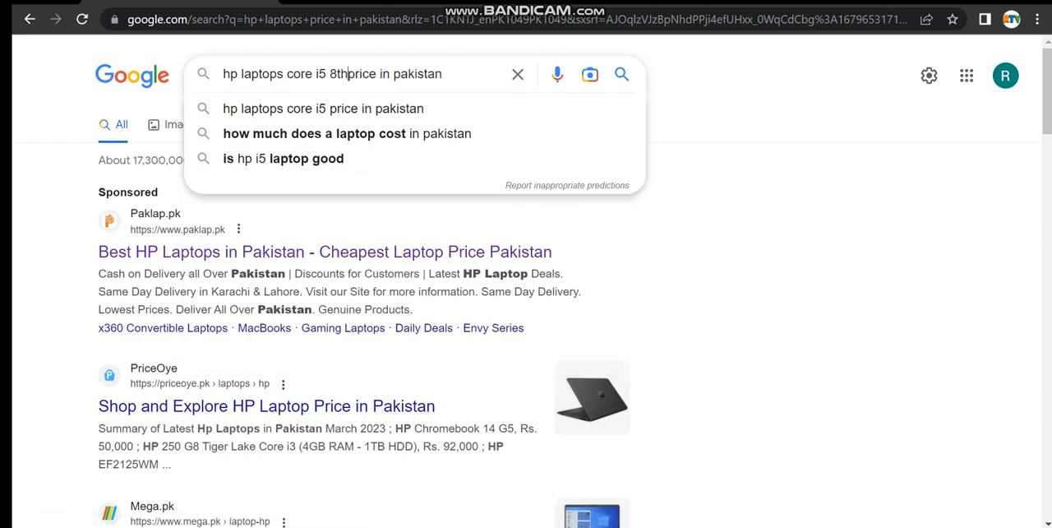
pyautogui.write('f')
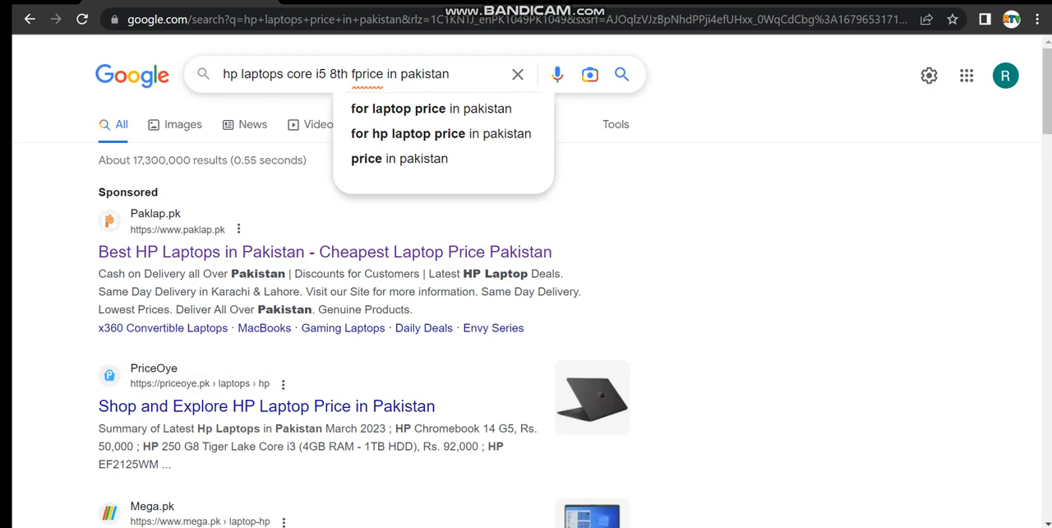
pyautogui.write('generation')
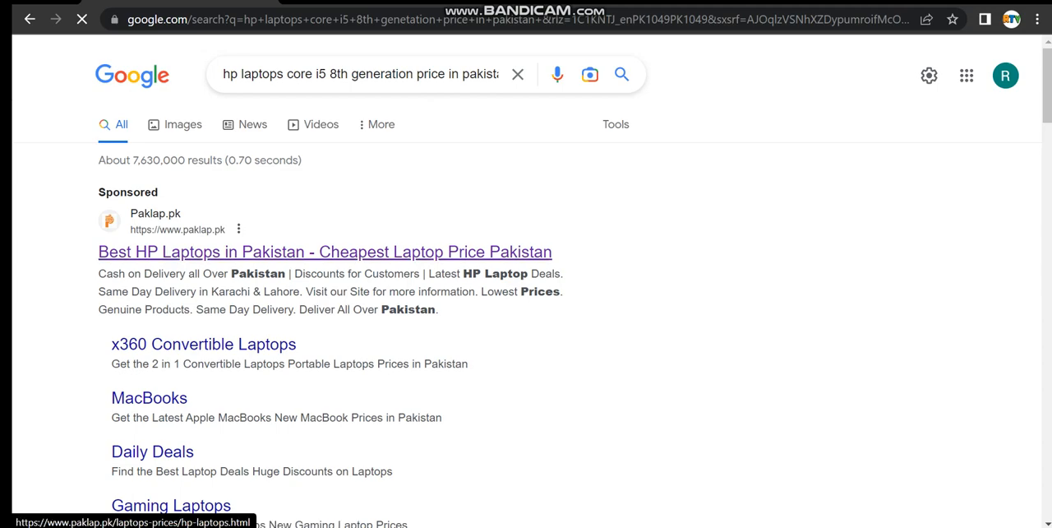
# Step: Scroll past the Mega.pk listings to the HP Core i5 8th generation price answer (HP Pavilion 15 at 63,999 PKR)
pyautogui.scroll(-3)
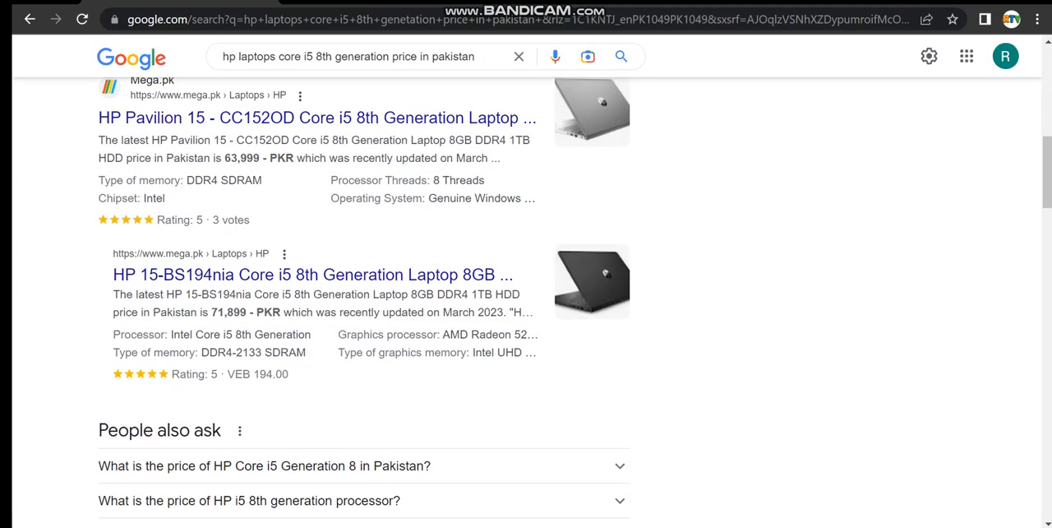
pyautogui.scroll(-3)
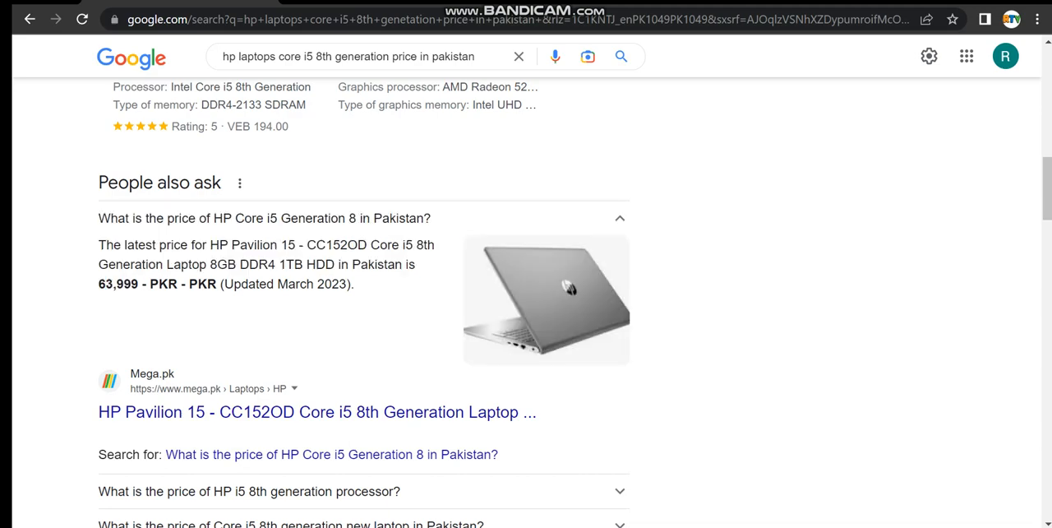
# Step: Scroll the results and expand the Bangladesh HP Core i5 price answer
pyautogui.scroll(-3)
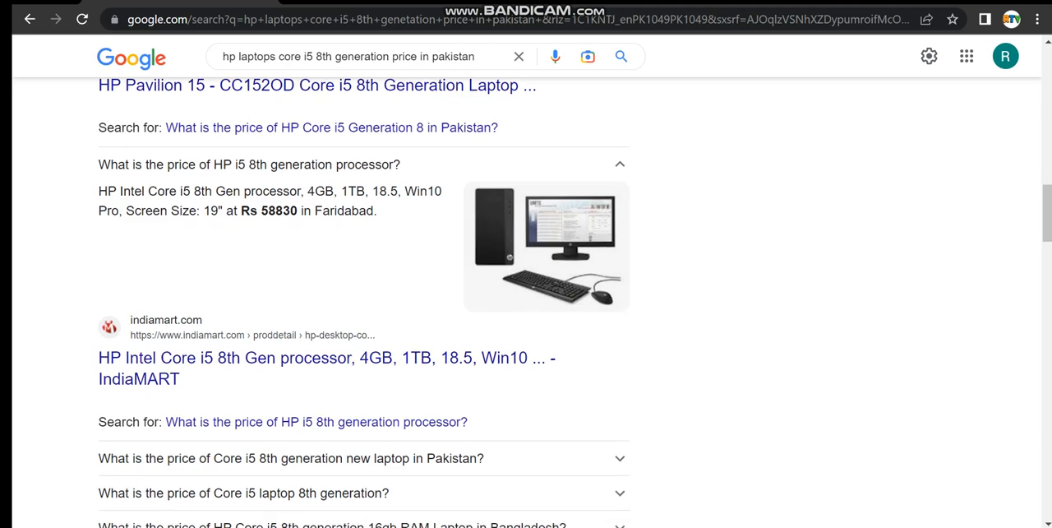
pyautogui.scroll(-3)
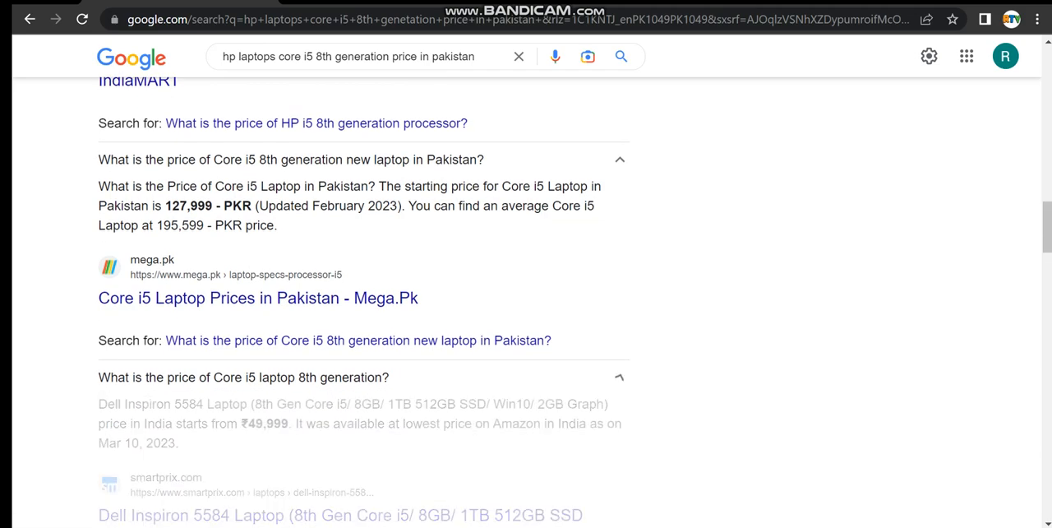
pyautogui.scroll(-3)
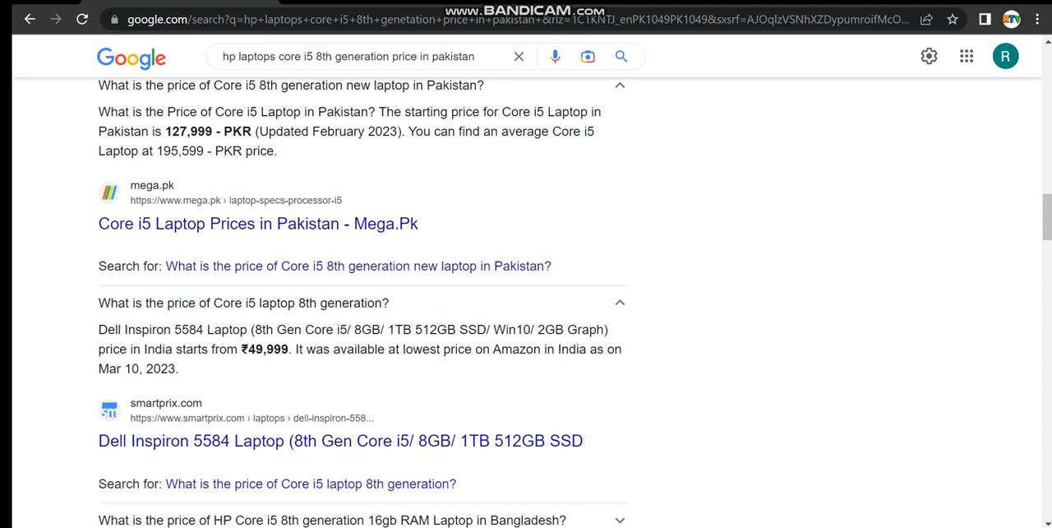
pyautogui.scroll(-3)
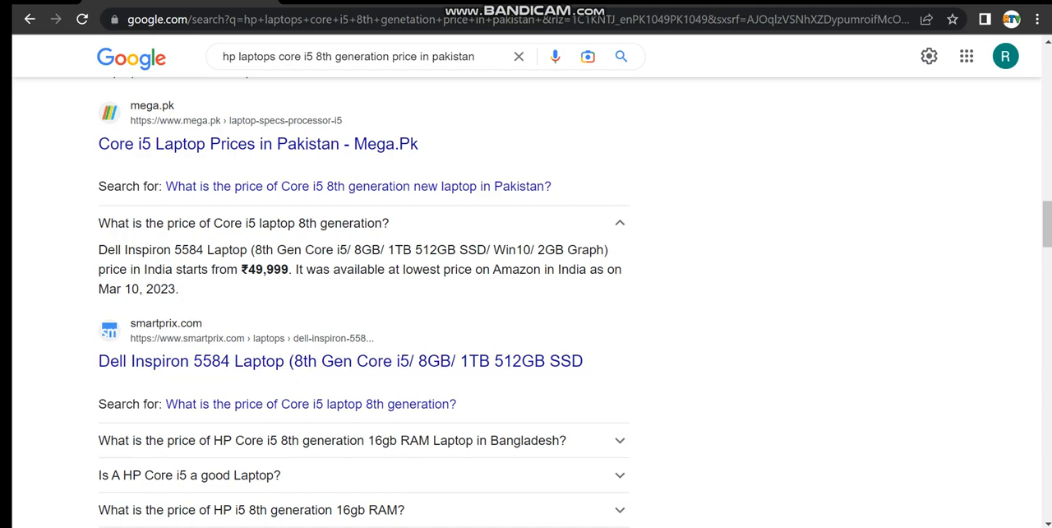
pyautogui.scroll(-3)
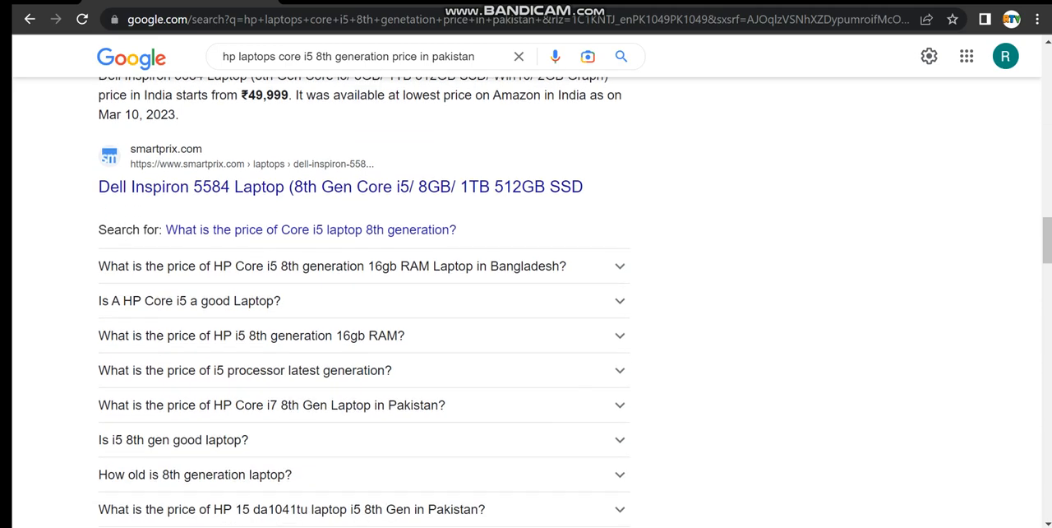
pyautogui.click(332, 267)
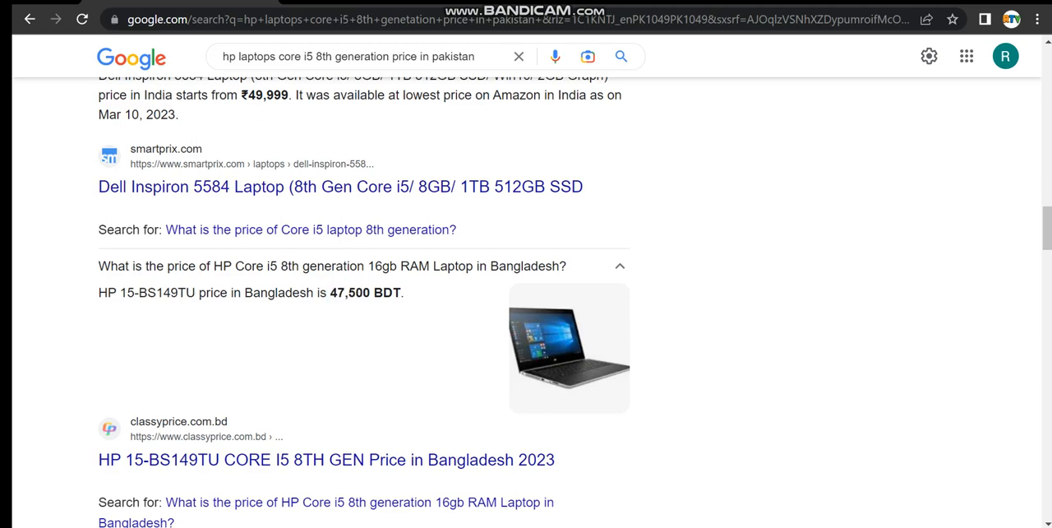
# Step: Expand the "Is HP Core i5 good?" answer and scroll to the HP i5 16GB RAM listing
pyautogui.scroll(-3)
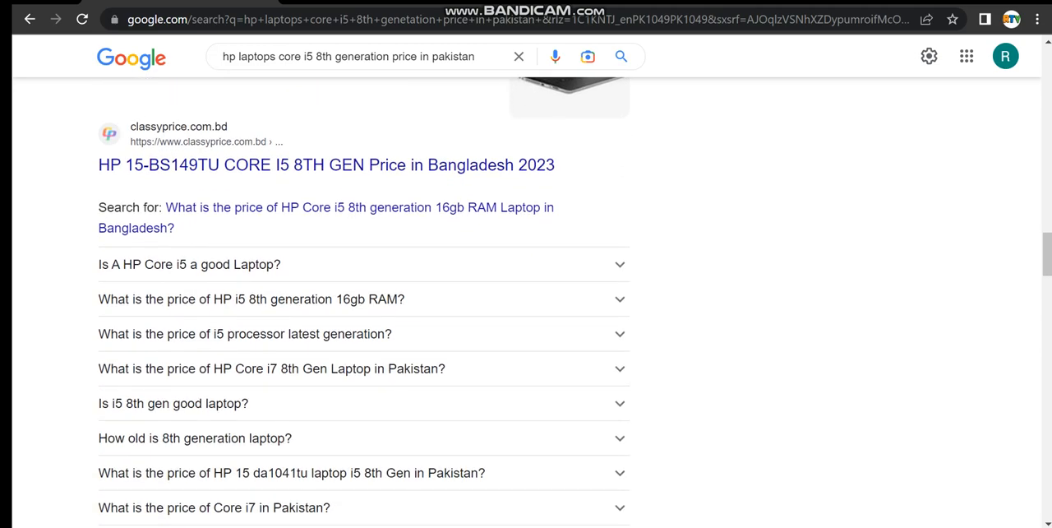
pyautogui.click(362, 263)
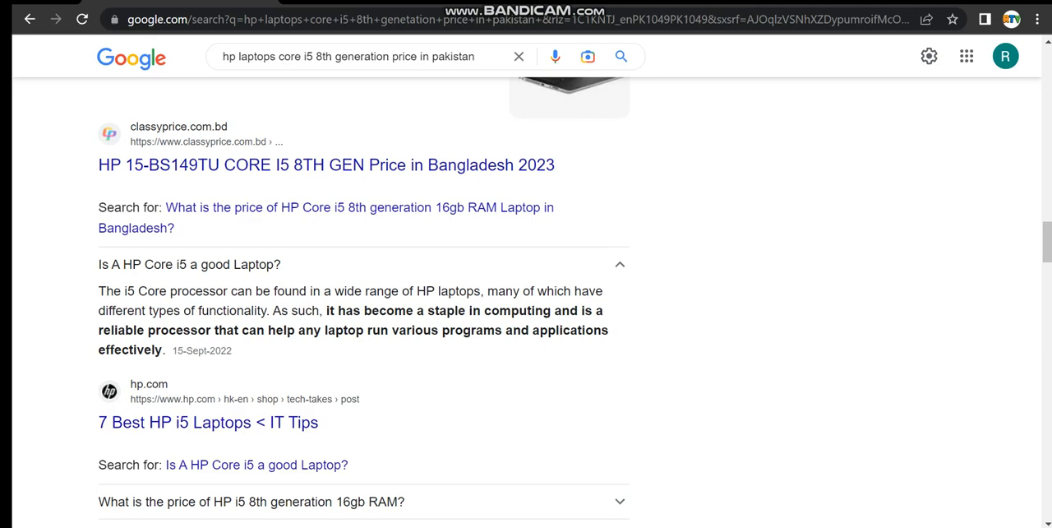
pyautogui.scroll(-3)
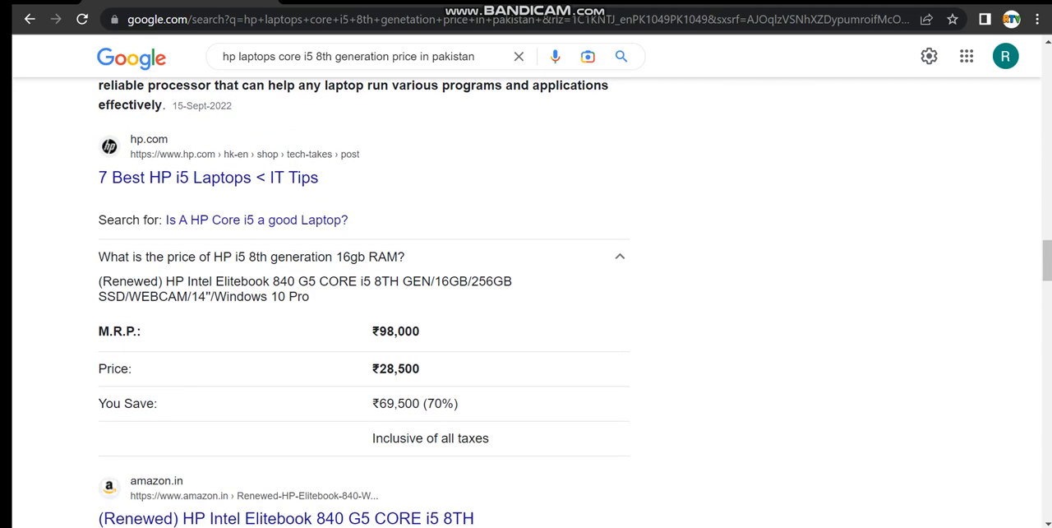
# Step: Search the HP i5 8th generation 16GB RAM price question and open the Pakistani Stores 8th Gen laptops page
pyautogui.tripleClick(250, 257)
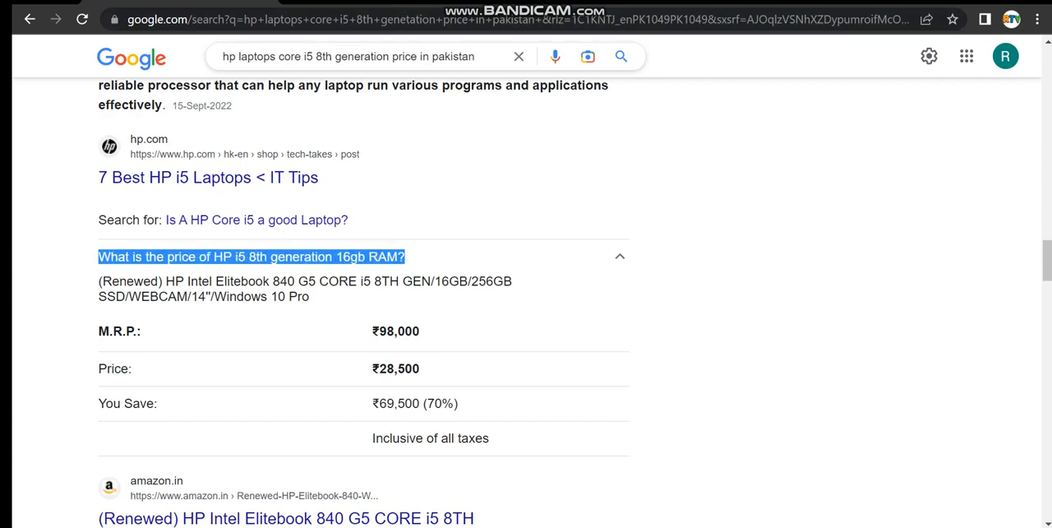
pyautogui.click(250, 256)
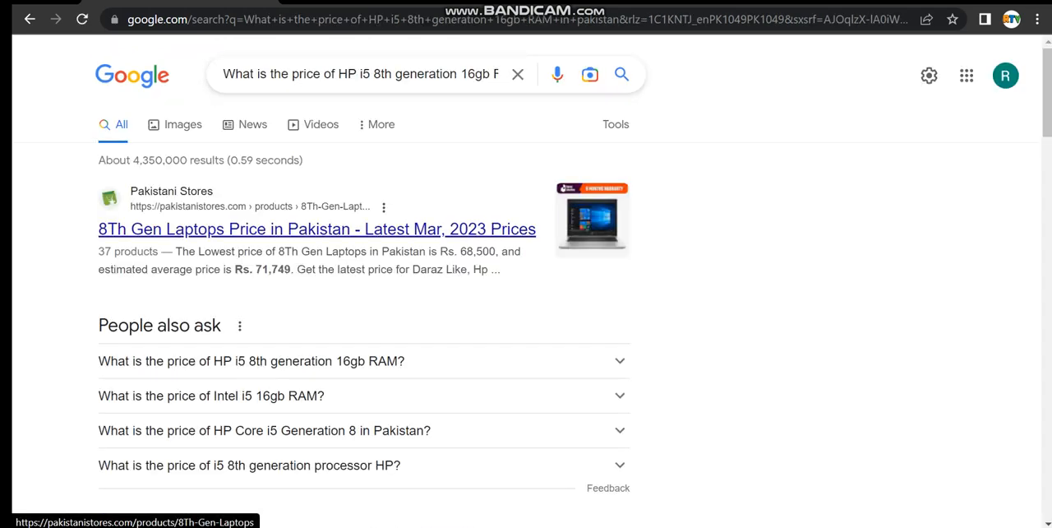
pyautogui.click(316, 229)
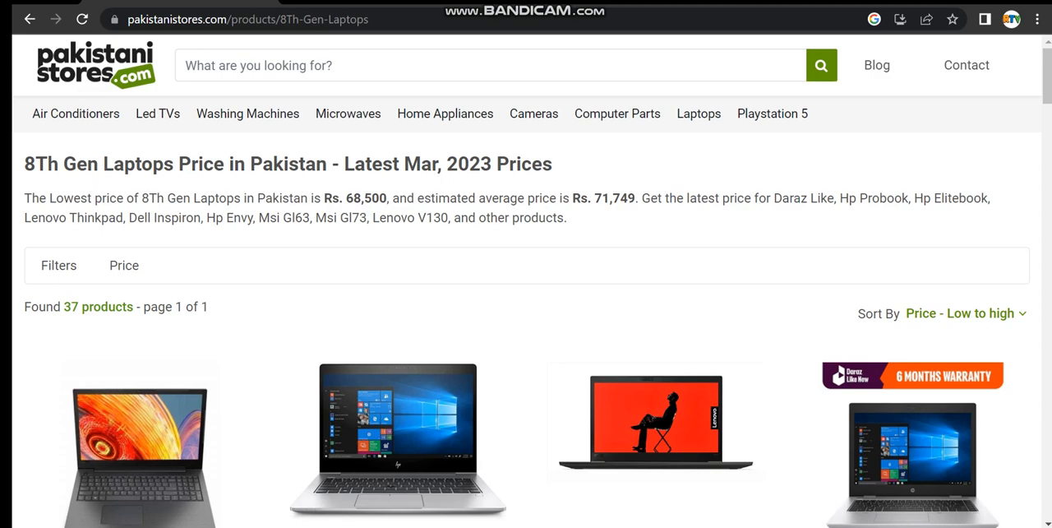
# Step: Browse the Pakistani Stores 8th Gen laptop grid starting at Rs. 68,500
pyautogui.scroll(-3)
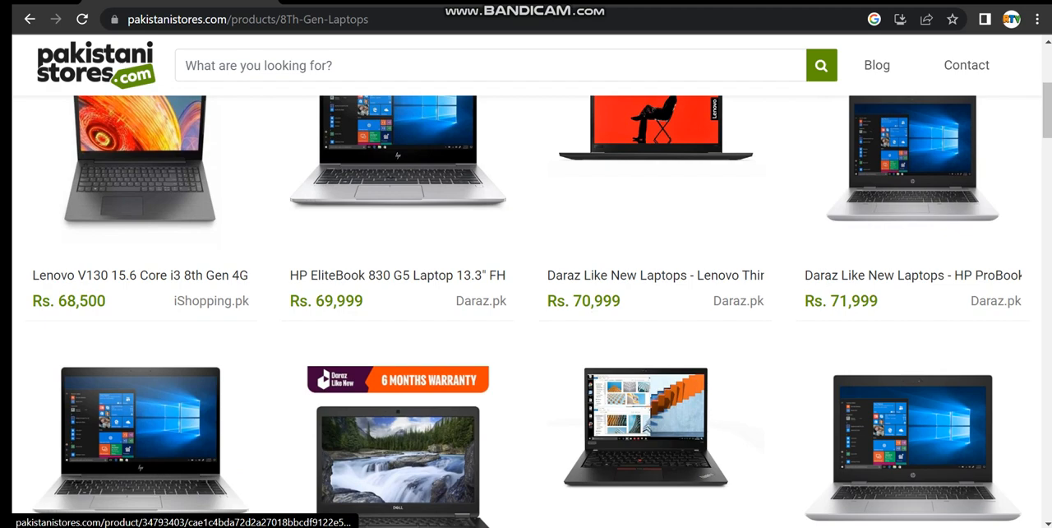
pyautogui.moveTo(398, 452)
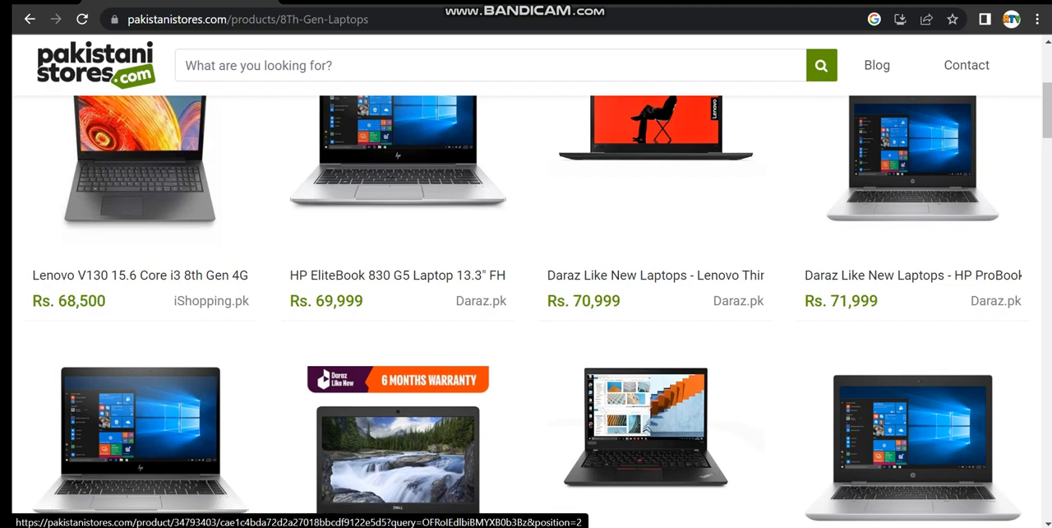
pyautogui.scroll(3)
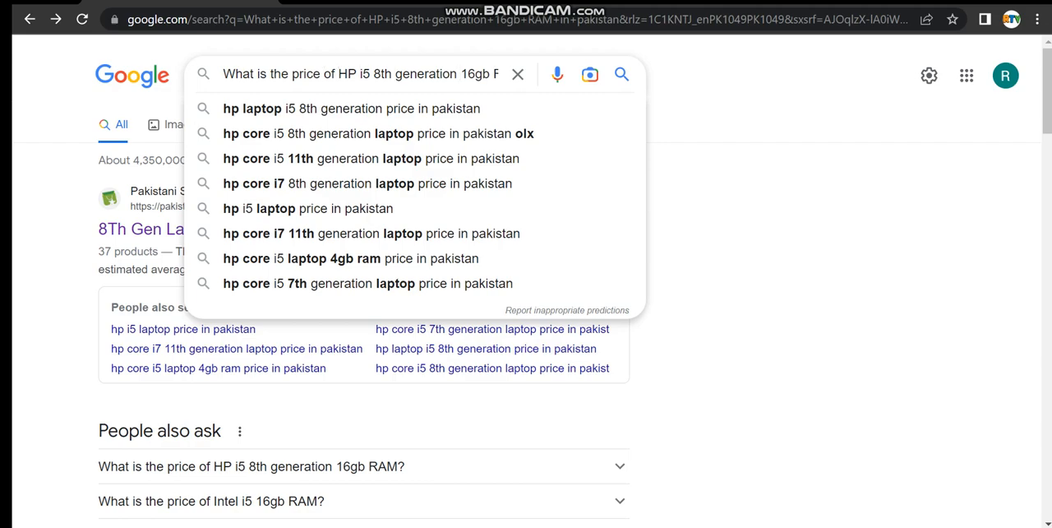
# Step: Add "840 g5" to the query and open the Al-Aqsa Computers Elitebook 840 G5 listing at Rs 81,000
pyautogui.write('840 g5')
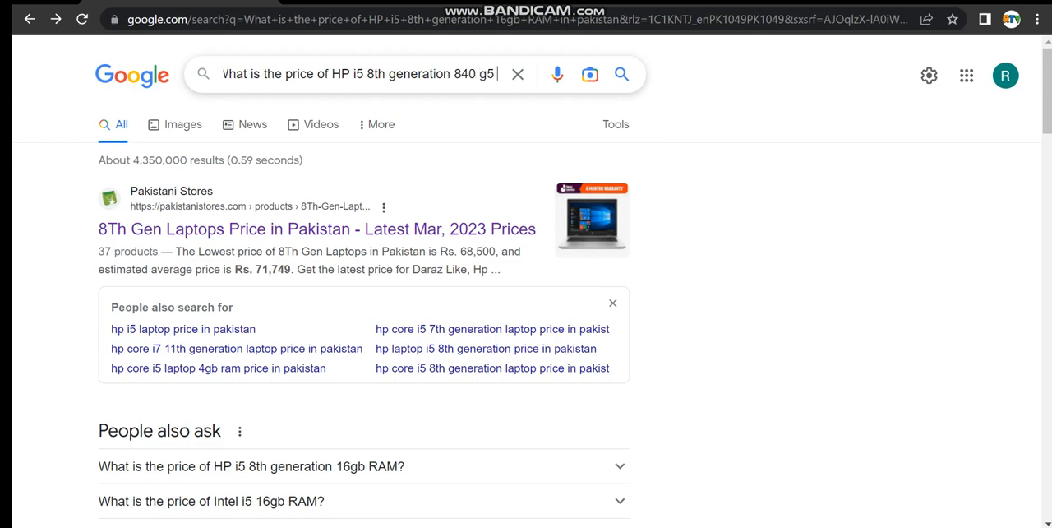
pyautogui.press('Return')
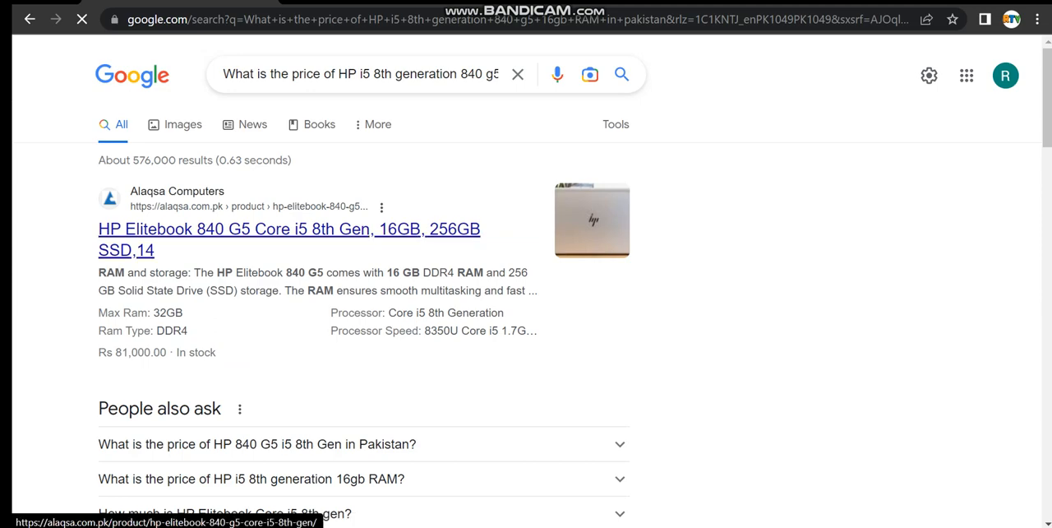
pyautogui.click(289, 229)
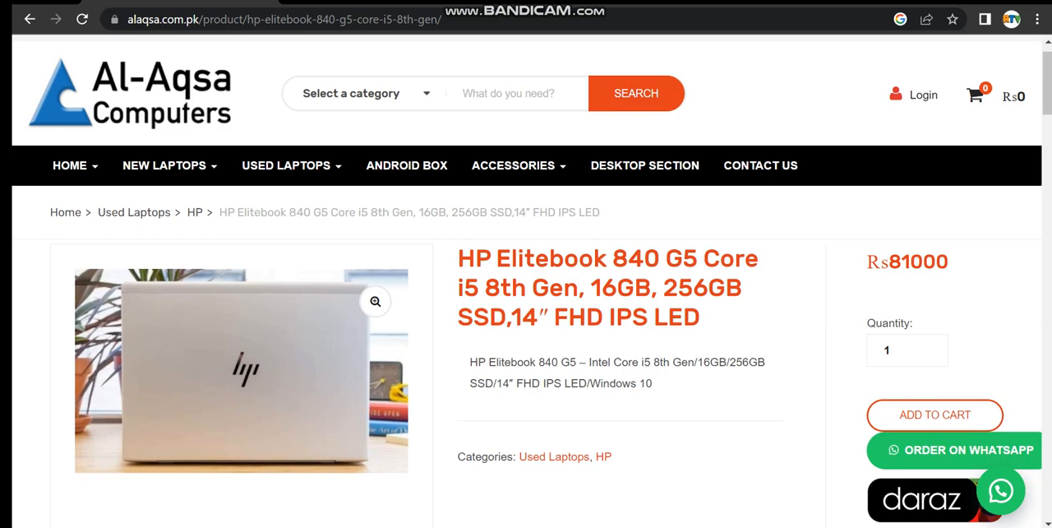
# Step: Review the Al-Aqsa Computers Elitebook 840 G5 product details priced Rs 81000
pyautogui.scroll(-3)
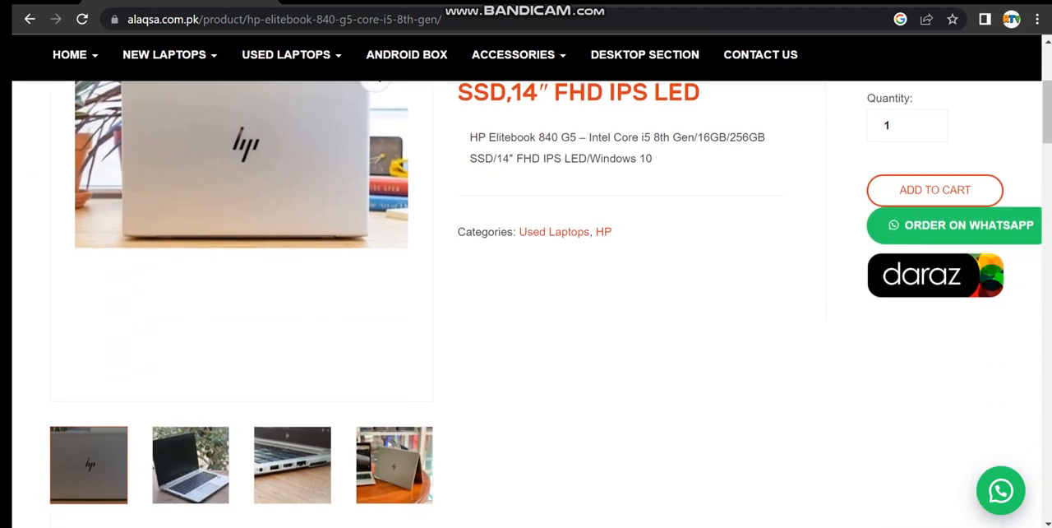
pyautogui.scroll(3)
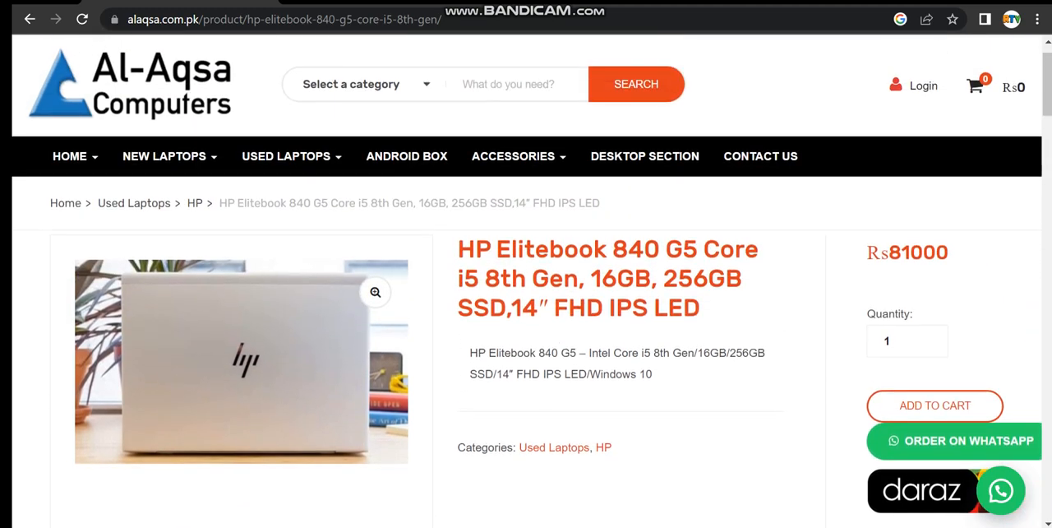
pyautogui.scroll(-3)
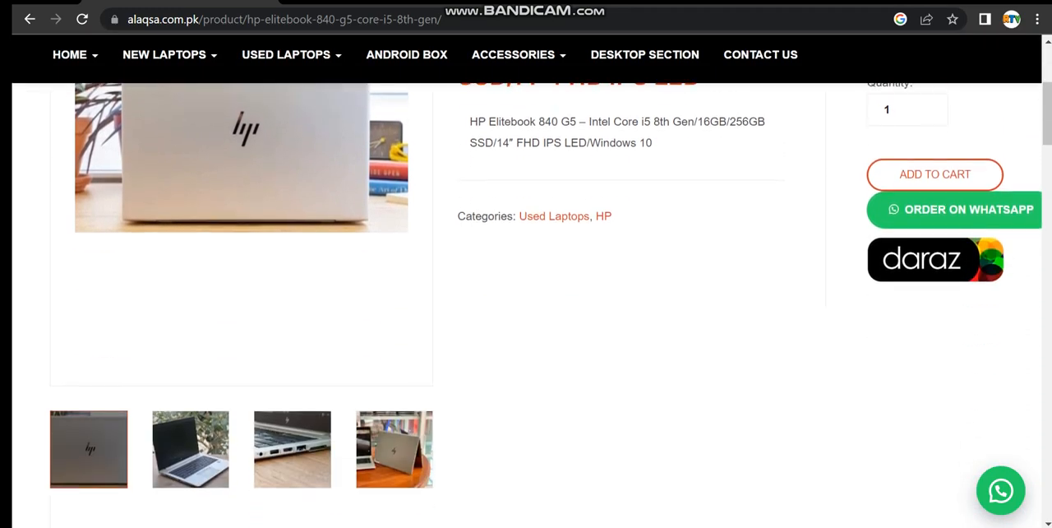
pyautogui.scroll(-3)
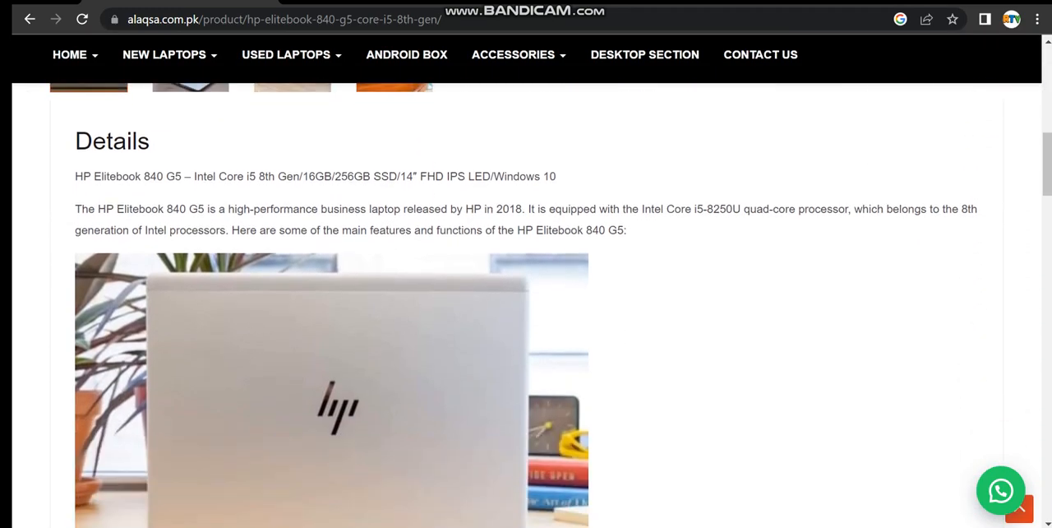
pyautogui.scroll(-3)
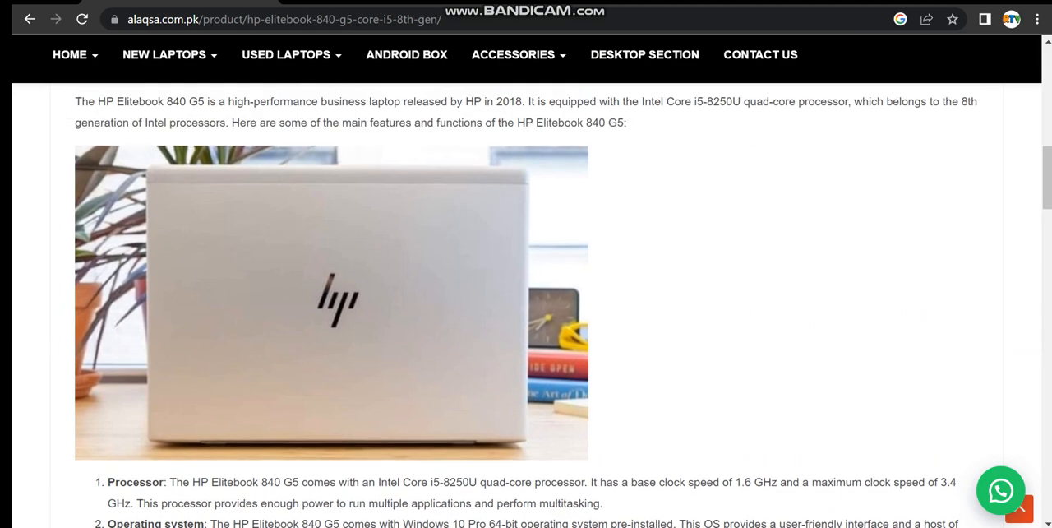
pyautogui.scroll(3)
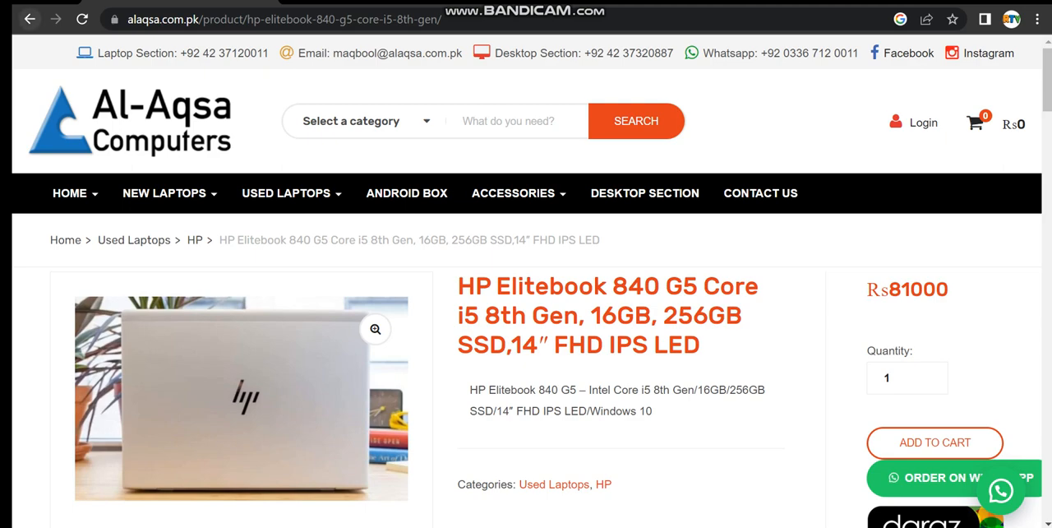
# Step: Return to the Google results showing the People also ask answer of 114,999 PKR
pyautogui.click(29, 20)
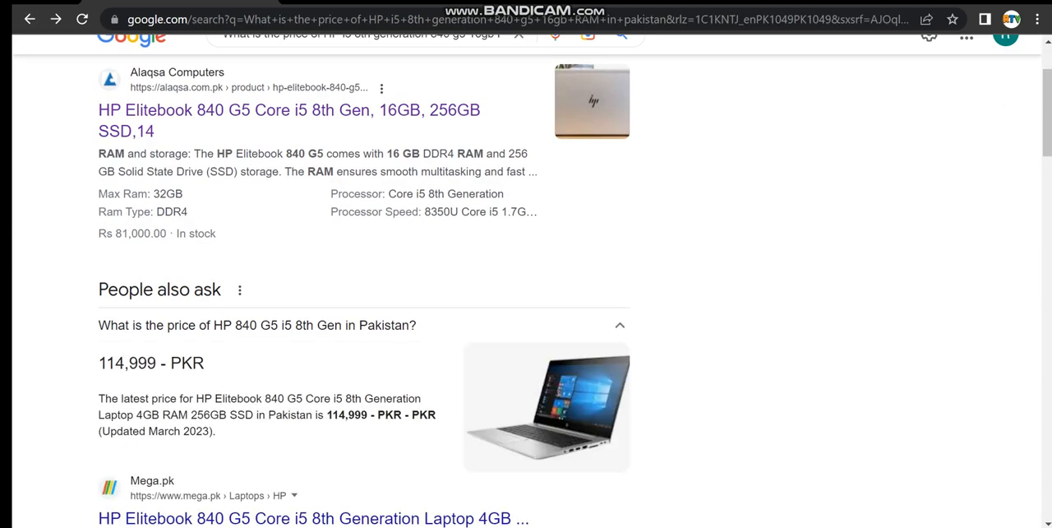
pyautogui.scroll(-3)
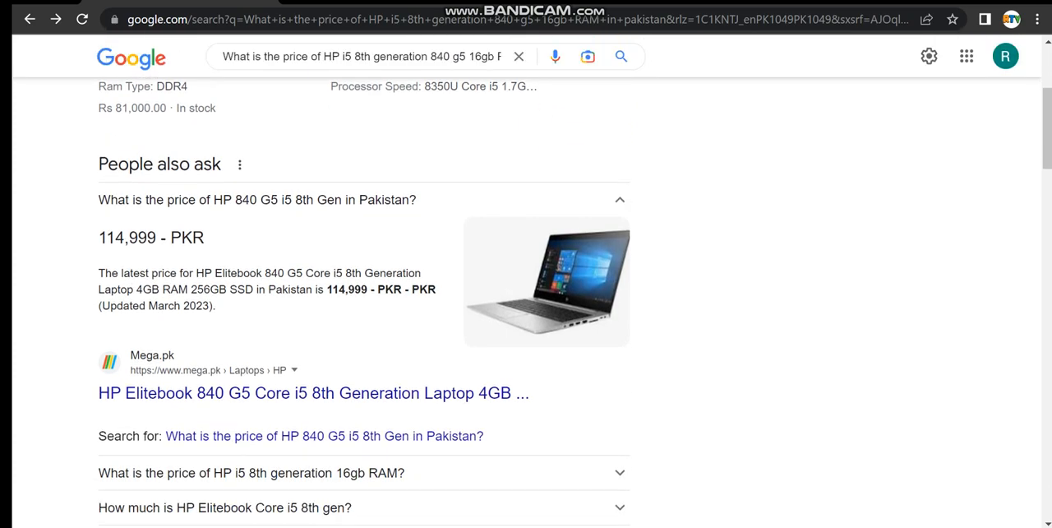